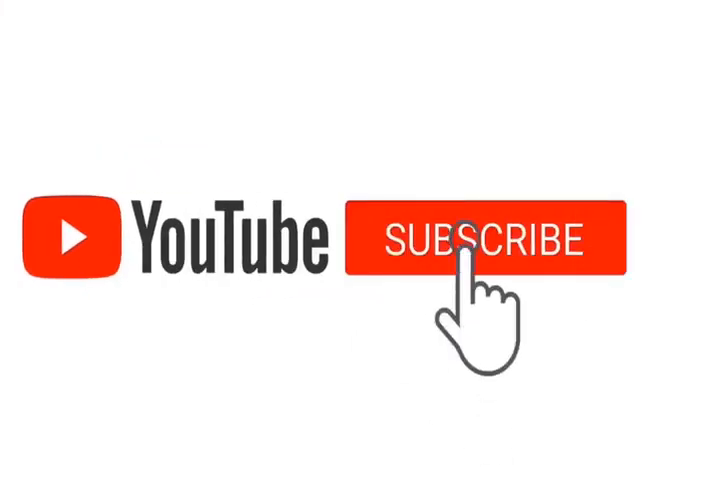
- Subscribe to the YouTube channel in the outro animation, leaving the notification bell shown
click(480, 240)
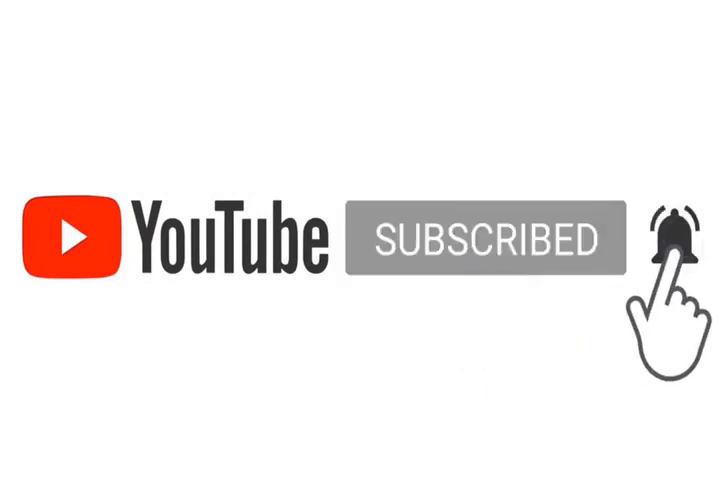